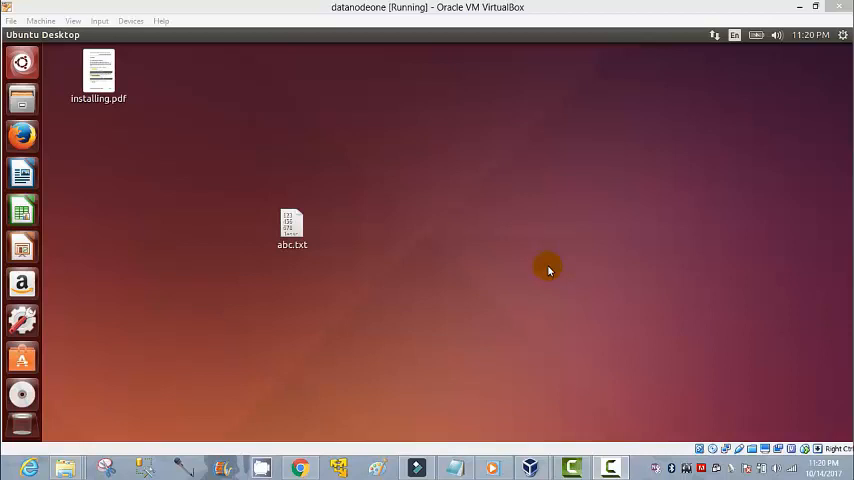
mouse_move(550, 268)
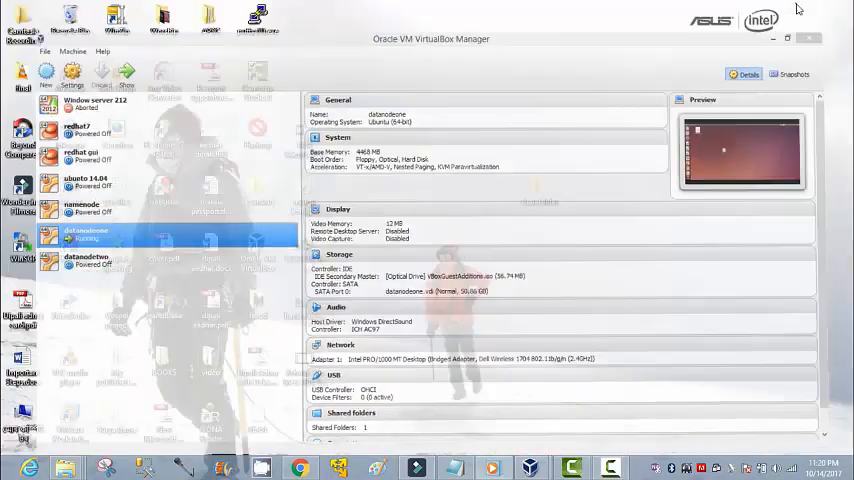
Show the Windows desktop and open the sharefolder folder sitting on it.
click(788, 38)
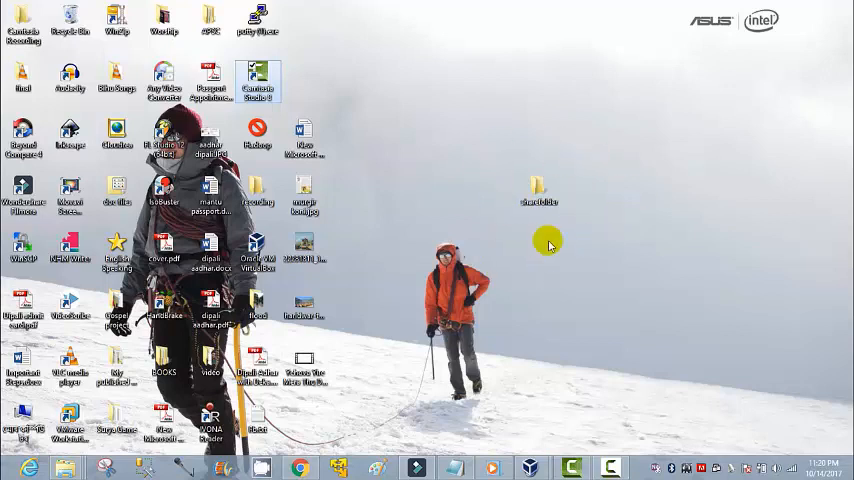
mouse_move(652, 266)
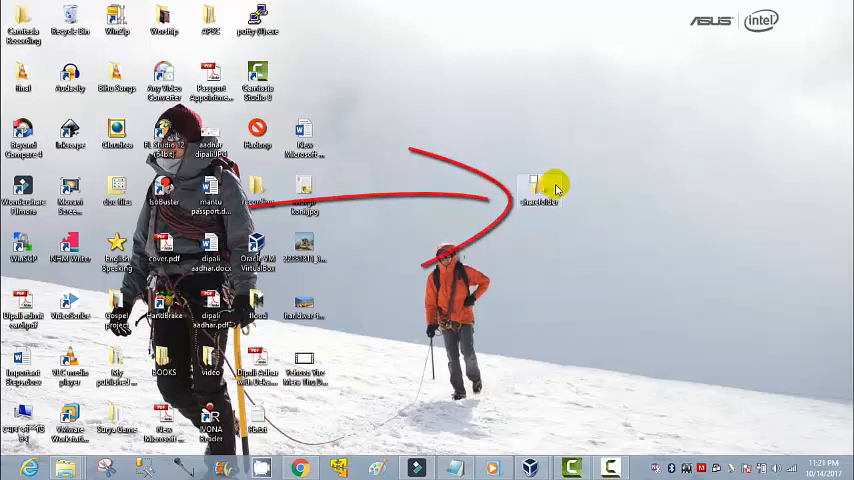
double_click(540, 184)
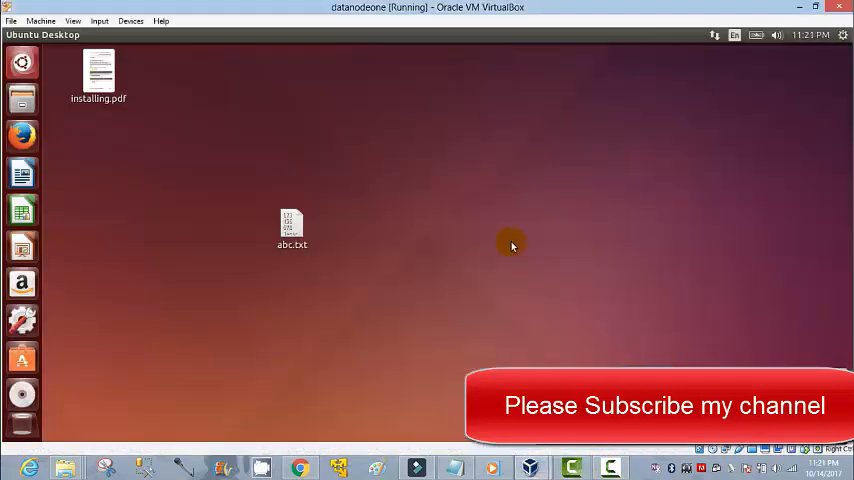
mouse_move(420, 172)
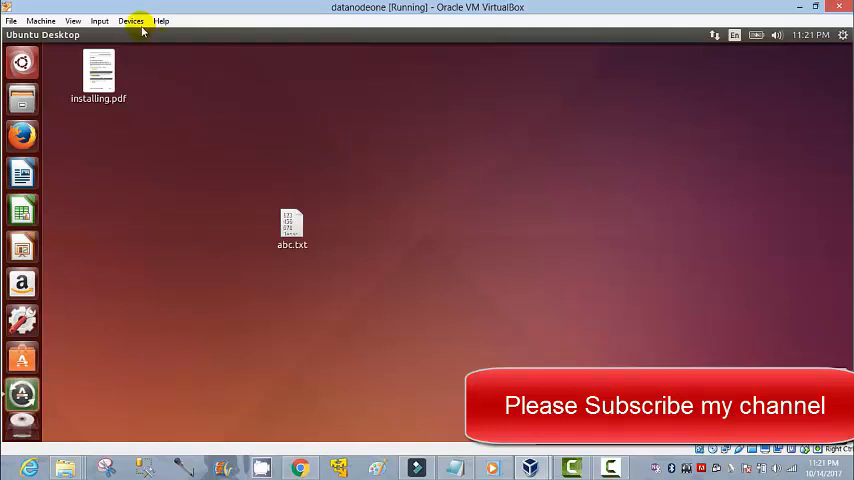
Insert the Guest Additions CD image into the running Ubuntu VM via Devices.
click(132, 20)
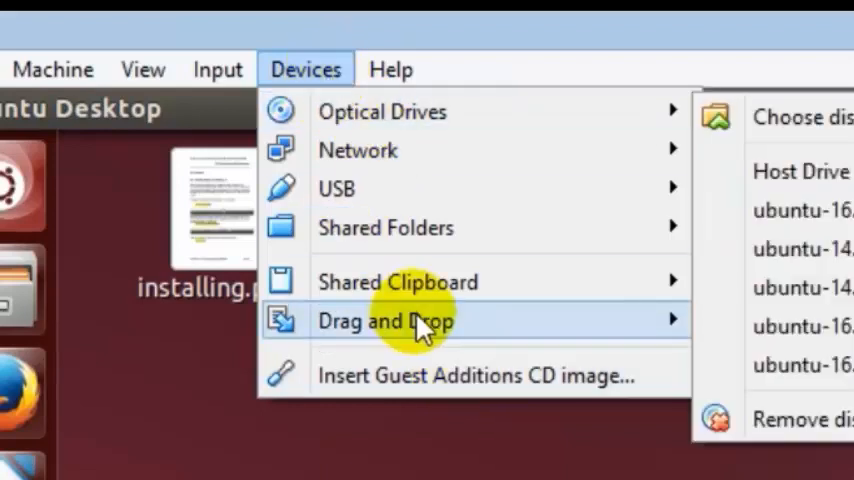
mouse_move(450, 376)
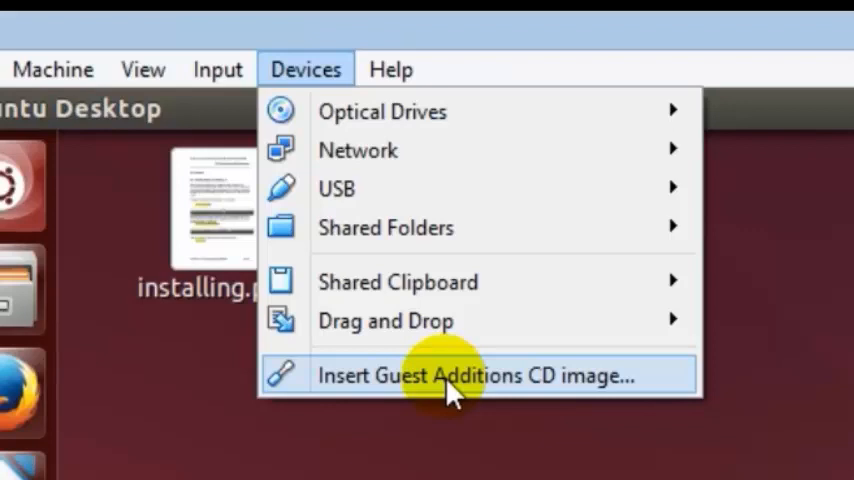
click(474, 376)
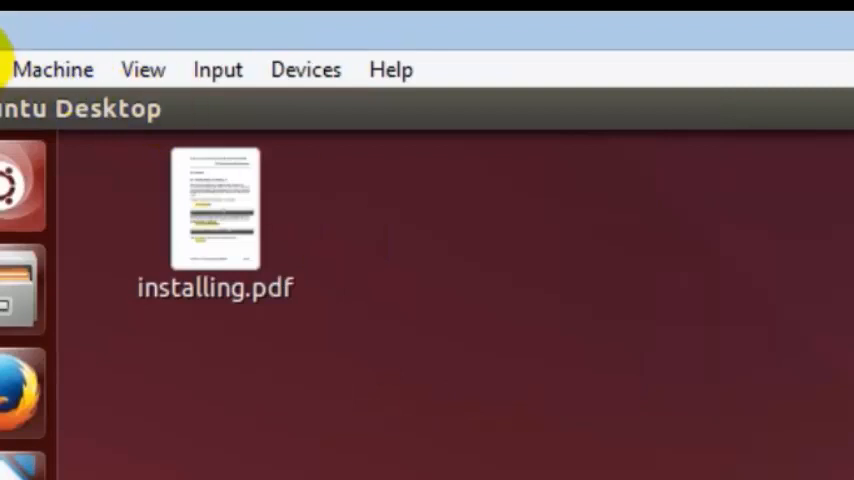
Bring up the VM's Machine settings on the Shared Folders page.
click(52, 68)
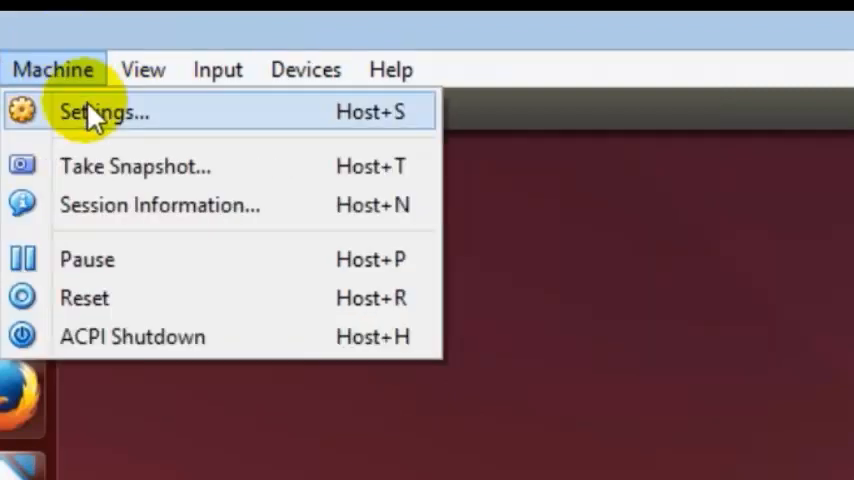
click(104, 112)
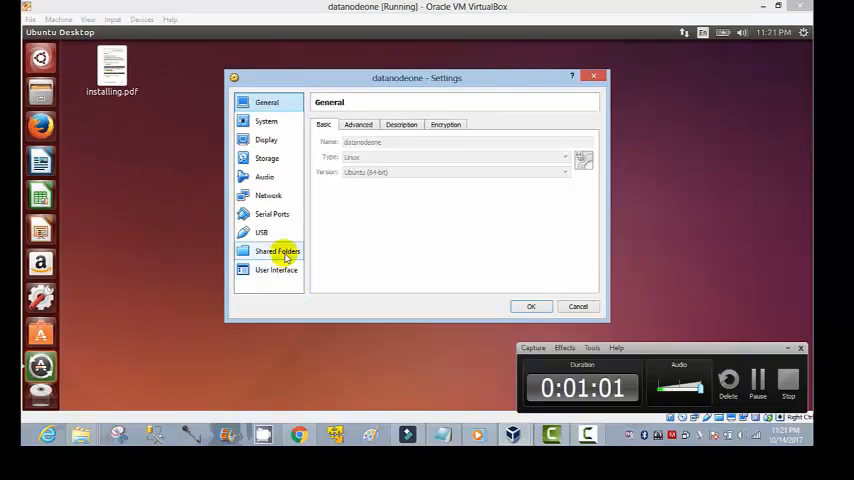
click(276, 252)
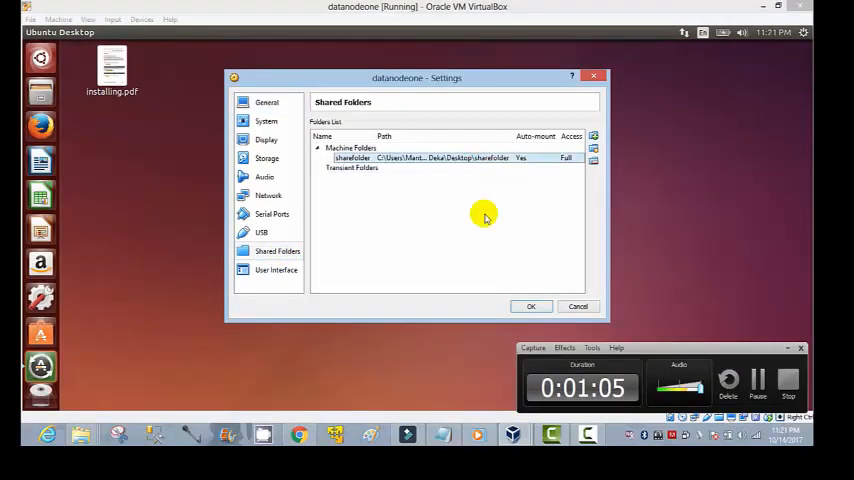
mouse_move(484, 216)
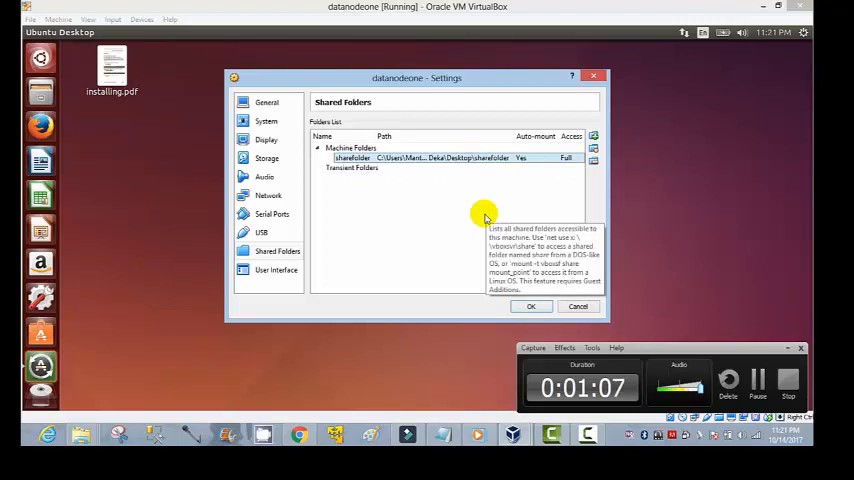
mouse_move(372, 244)
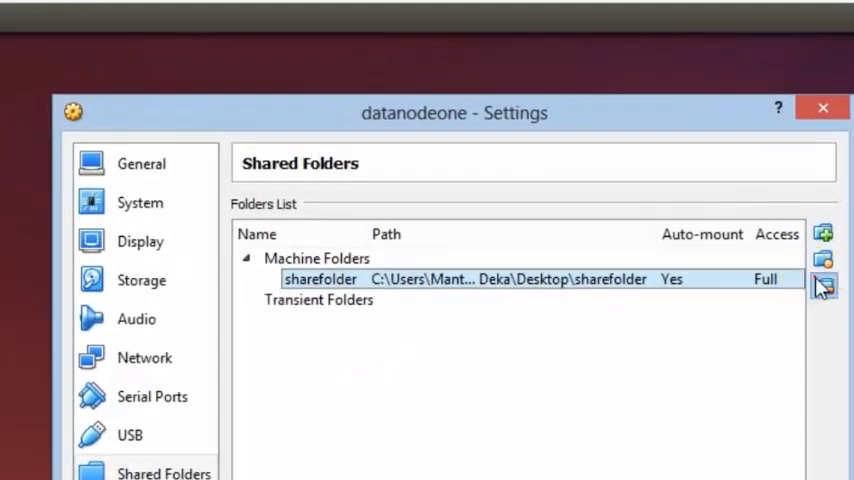
Add a new share and choose Desktop\sharefolder as its folder path.
click(822, 234)
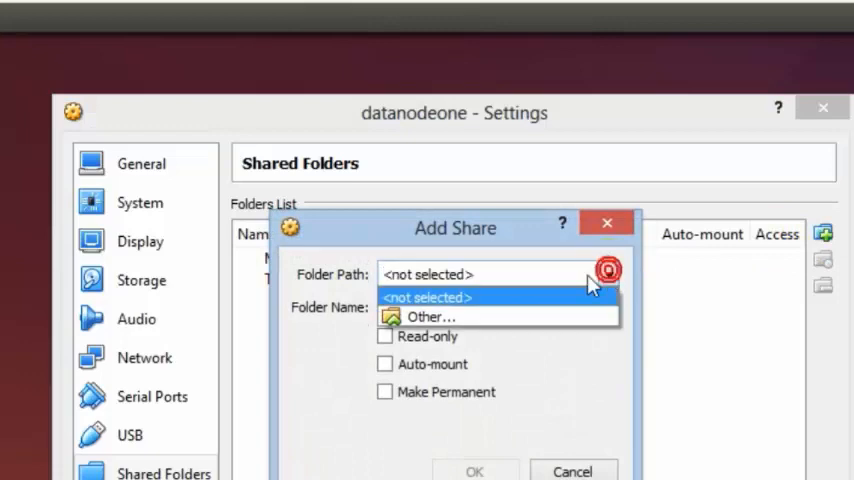
click(430, 316)
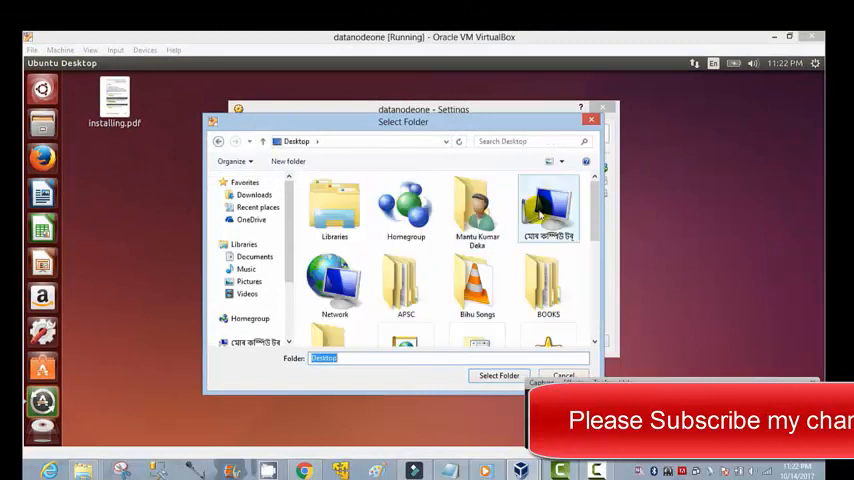
scroll(down, 3)
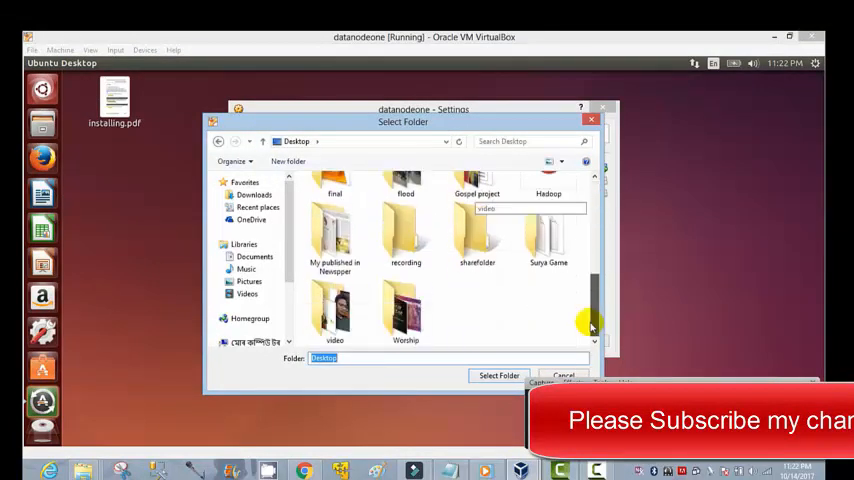
click(476, 232)
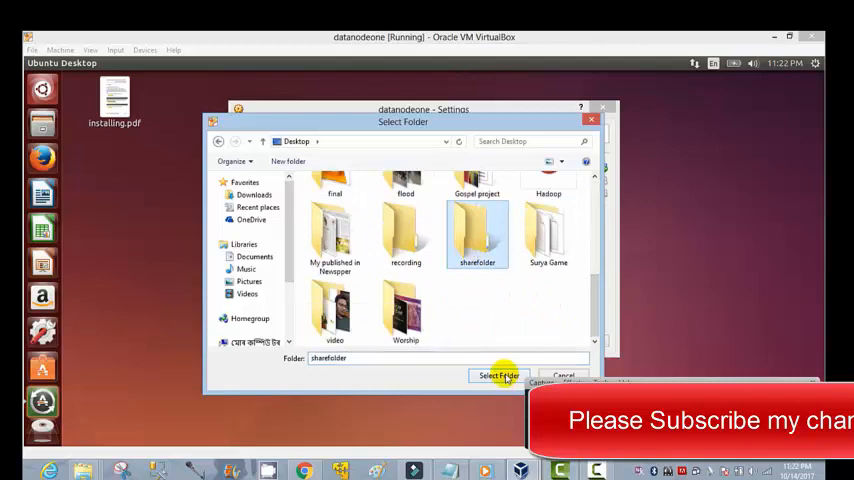
click(496, 376)
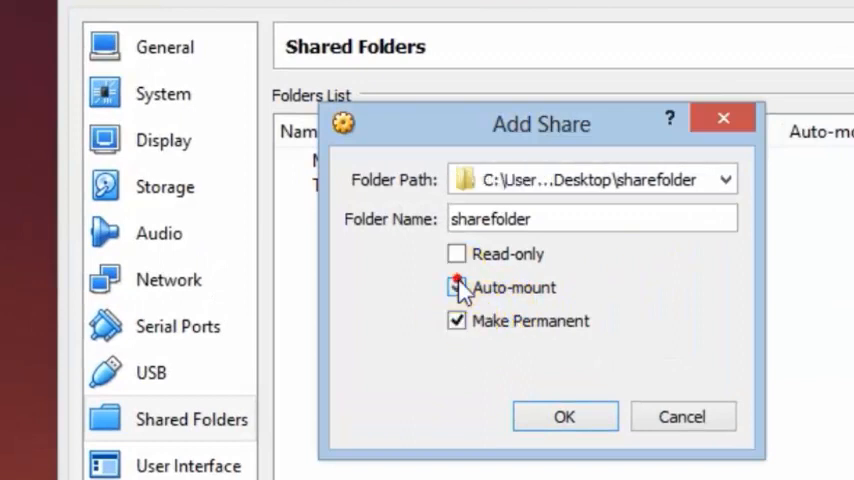
Make the sharefolder share auto-mount and permanent, then save the VM settings.
click(458, 288)
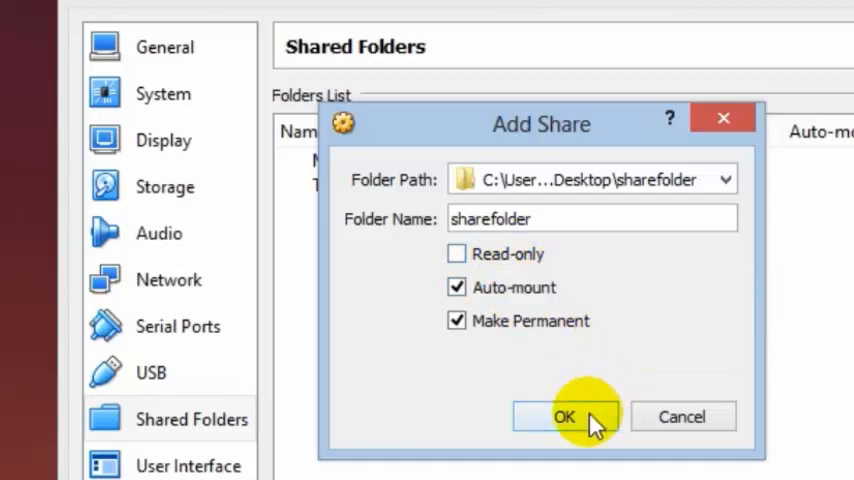
click(564, 416)
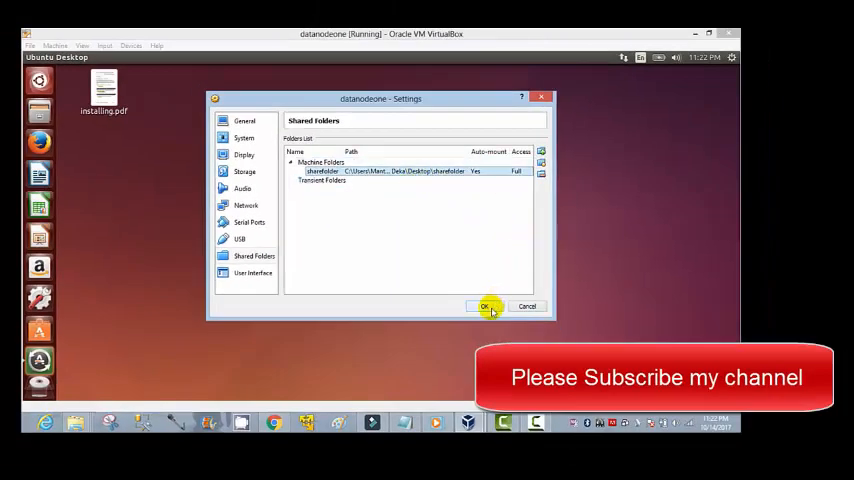
click(484, 306)
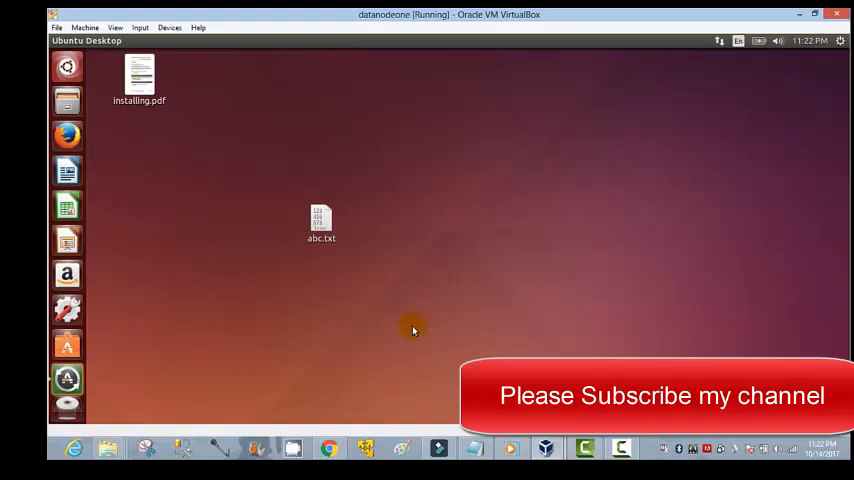
In Terminal, check pwd and create a sharefolder directory in the home folder with mkdir.
click(64, 404)
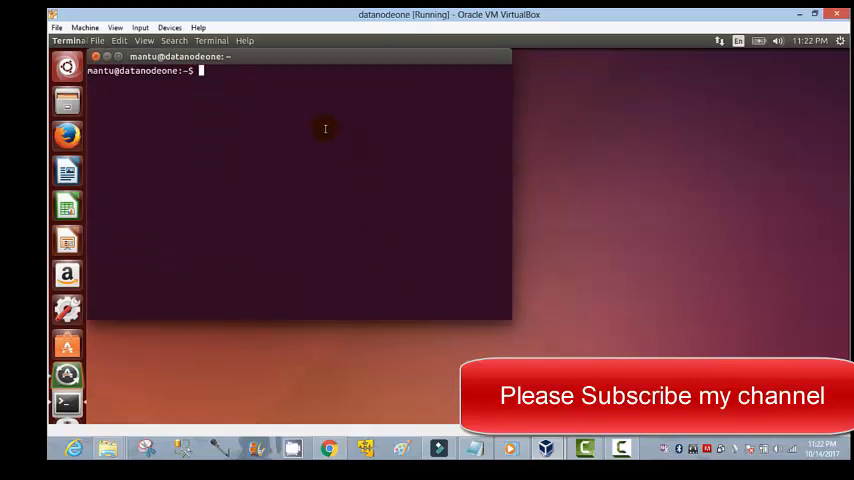
text(p)
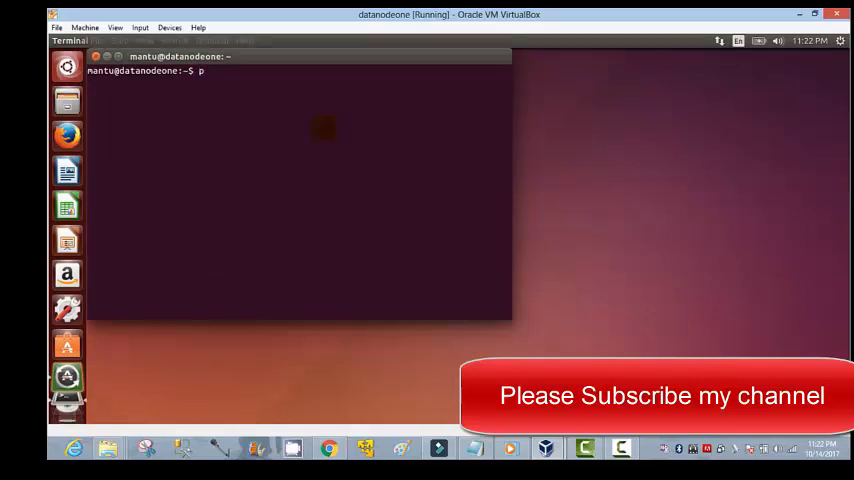
text(wd)
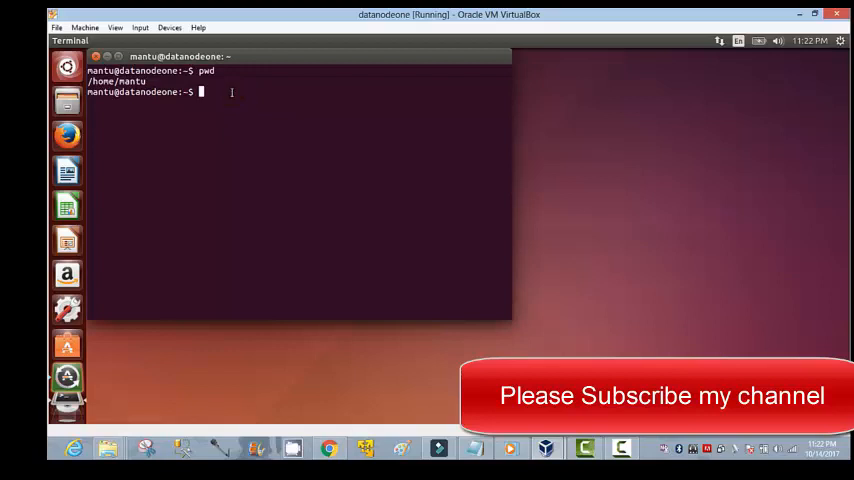
text(mkdir)
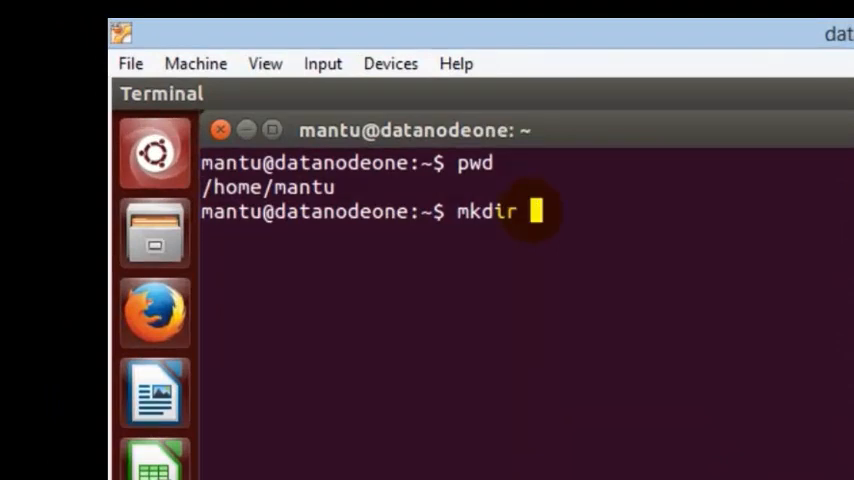
mouse_move(788, 382)
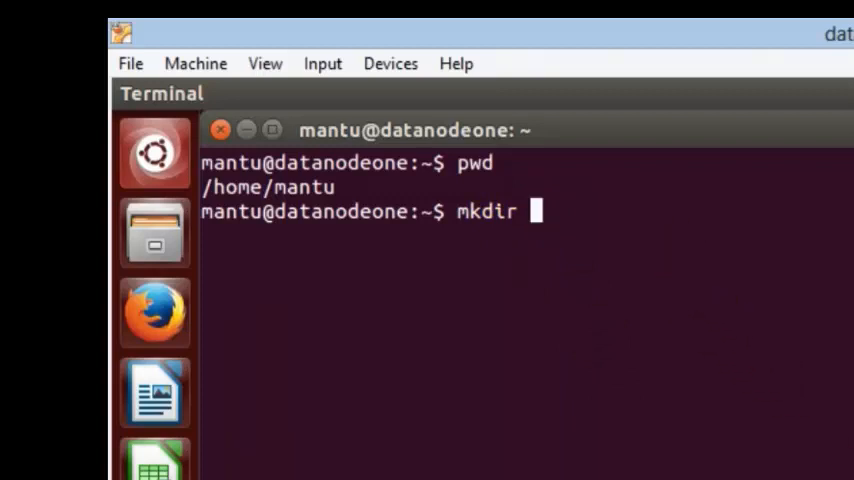
text(d)
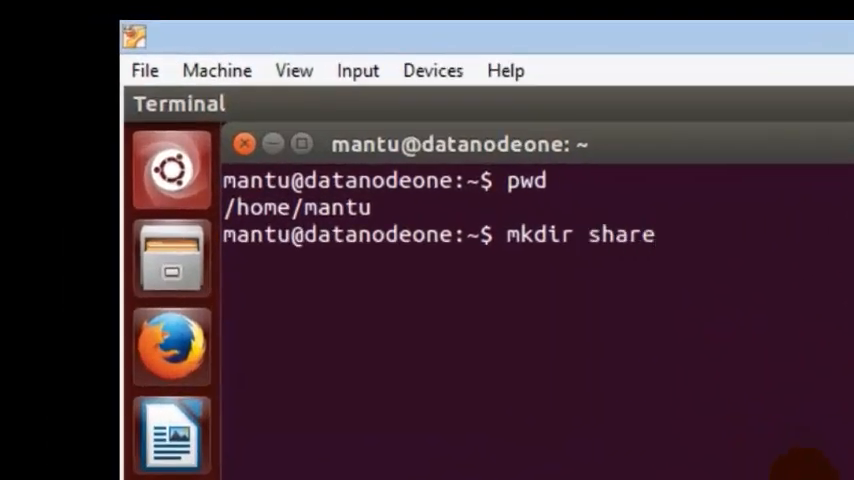
text(folder)
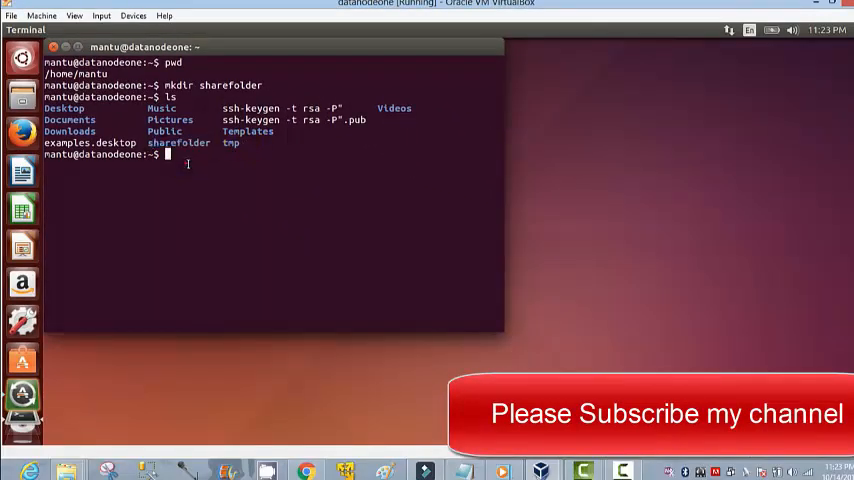
Issue sudo mount -t vboxsf sharefolder /home/mantu/sharefolder.
text(sudo)
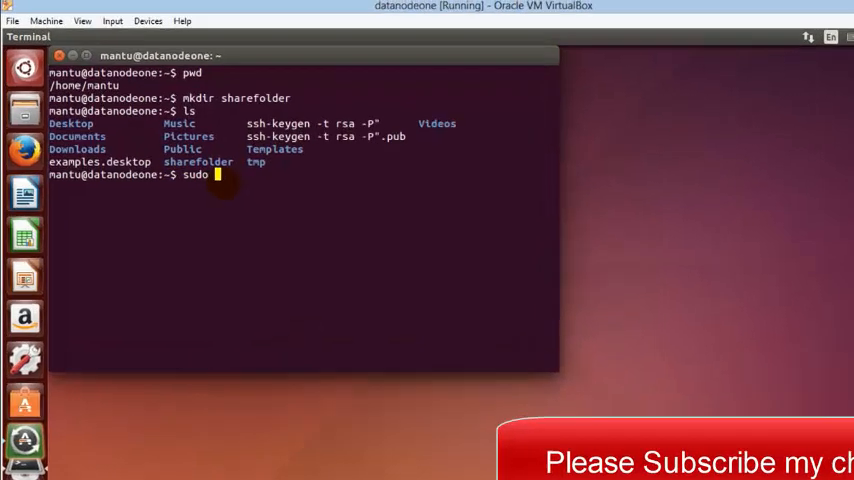
text(mount)
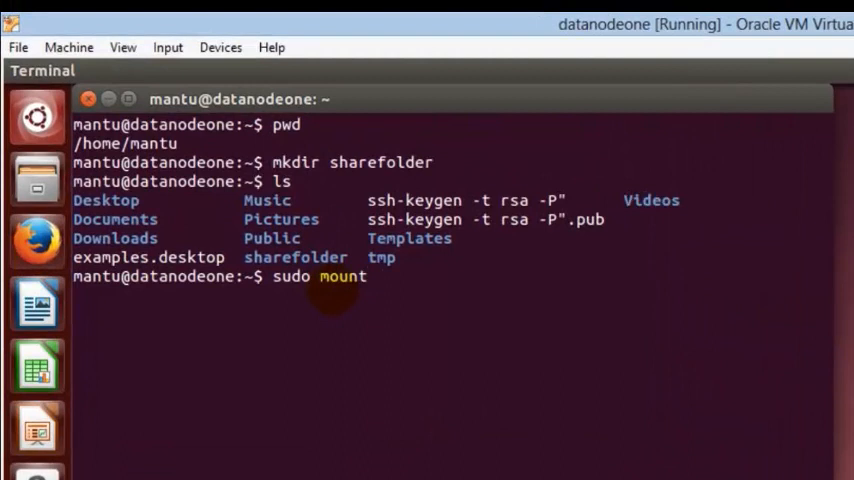
text(-t)
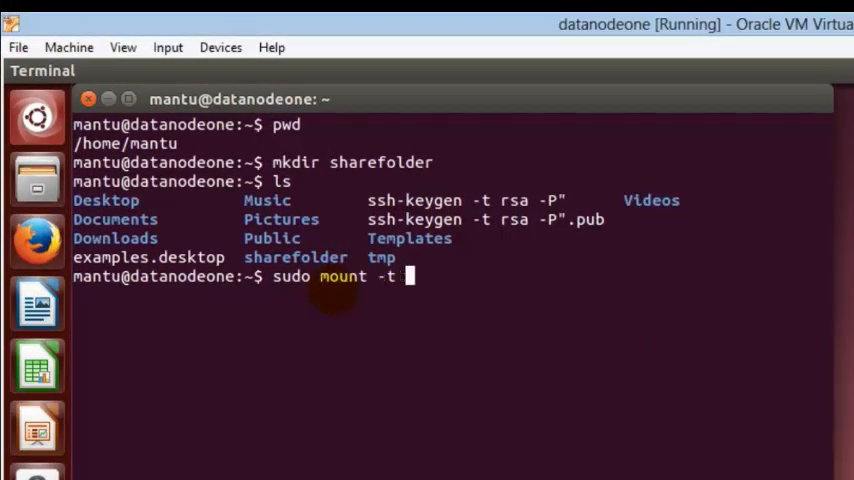
text(vboxsf)
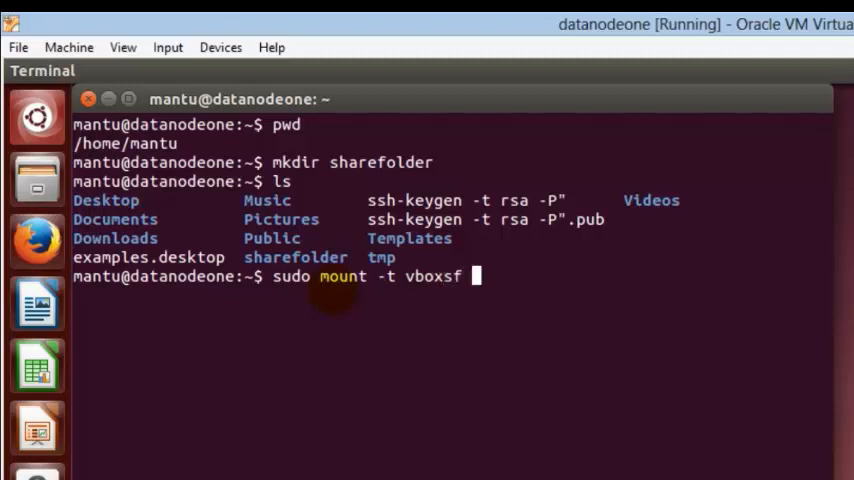
text(sha)
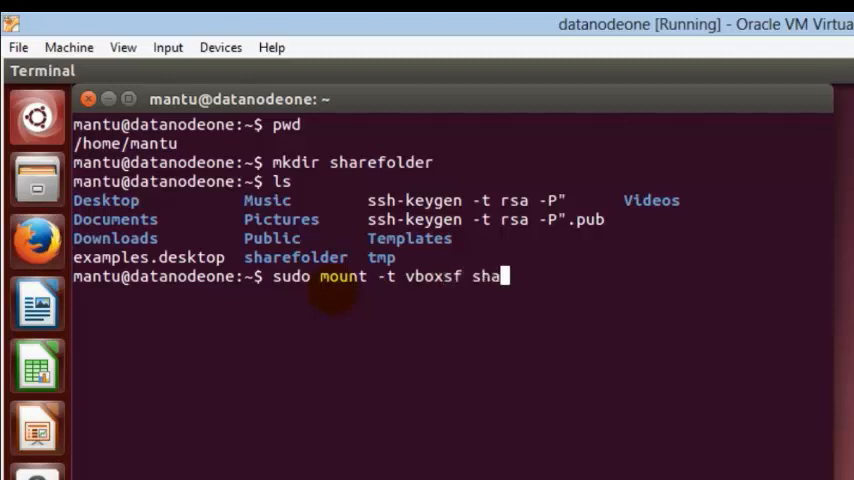
text(refolder)
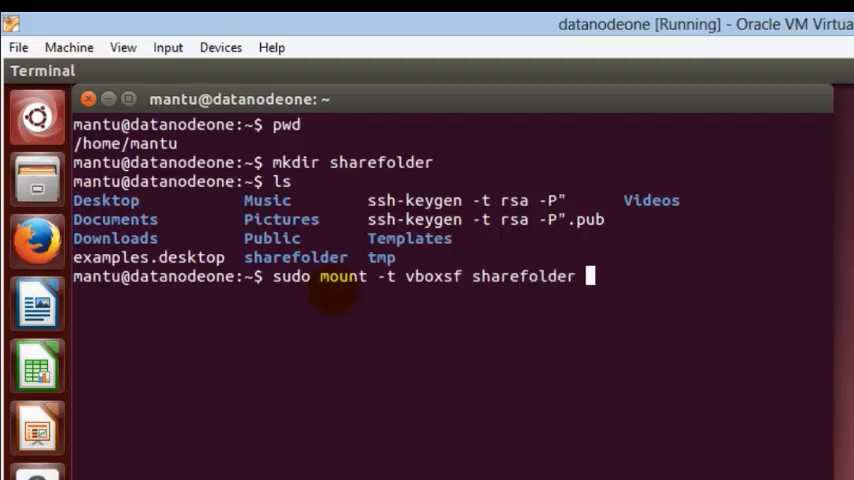
text(/)
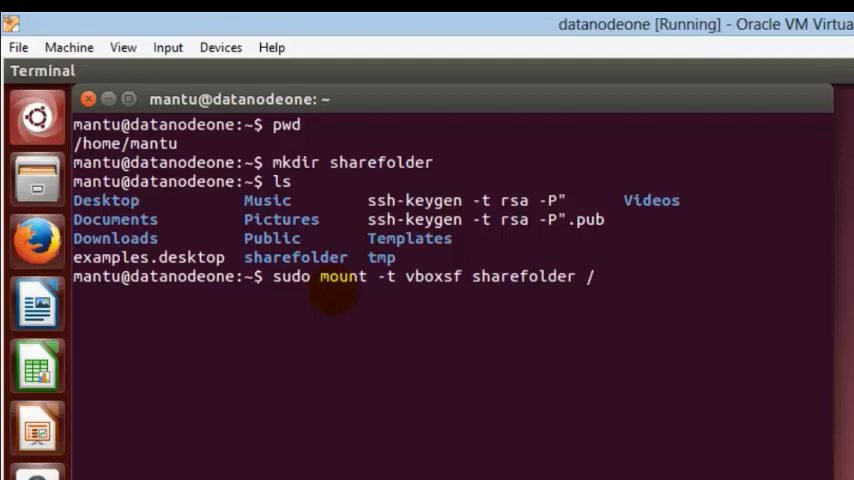
text(home)
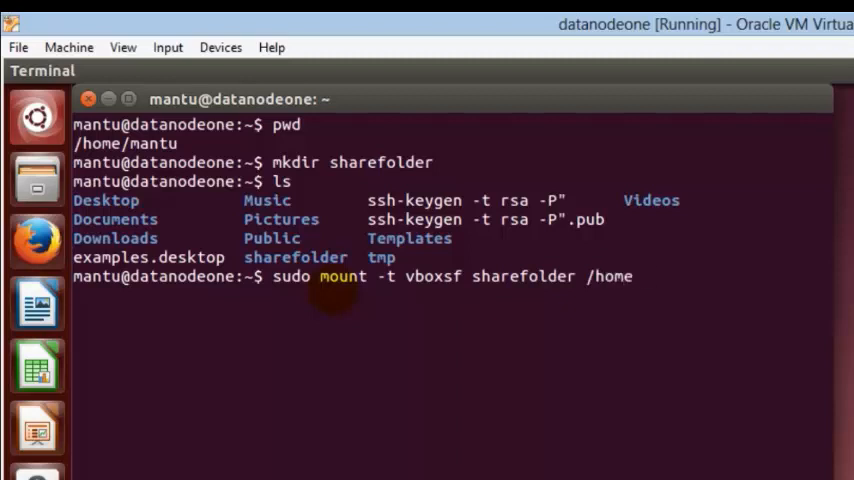
text(/m)
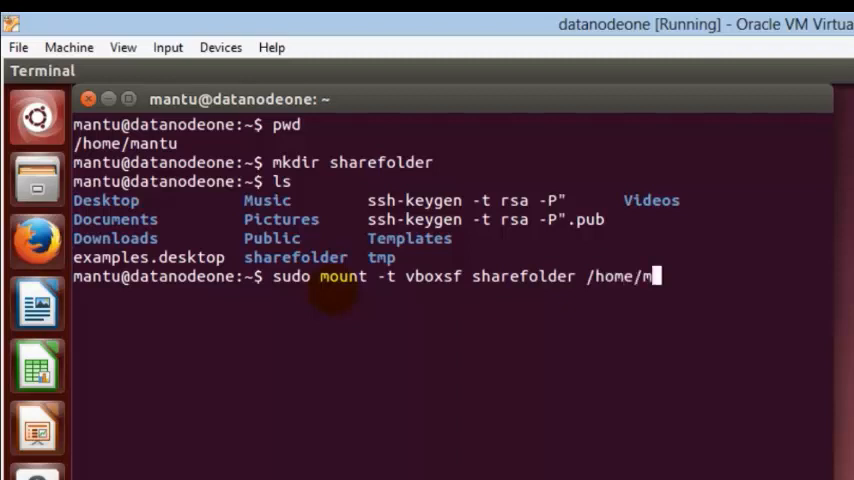
text(antu)
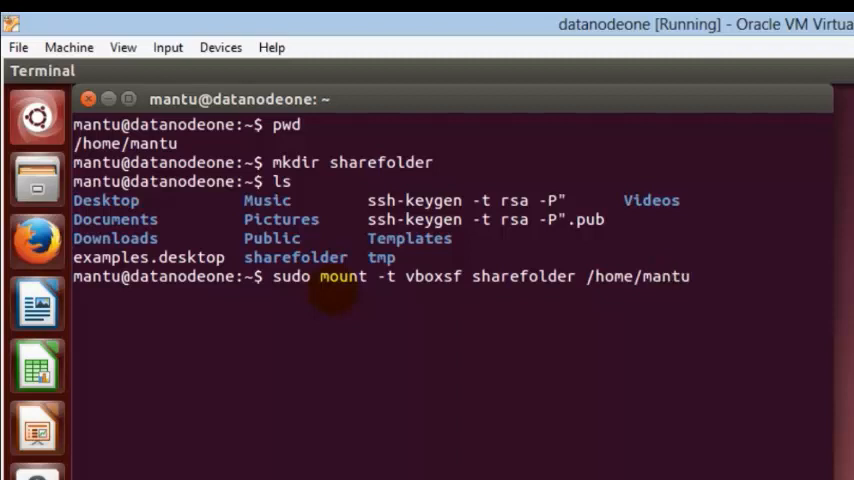
text(/sharef)
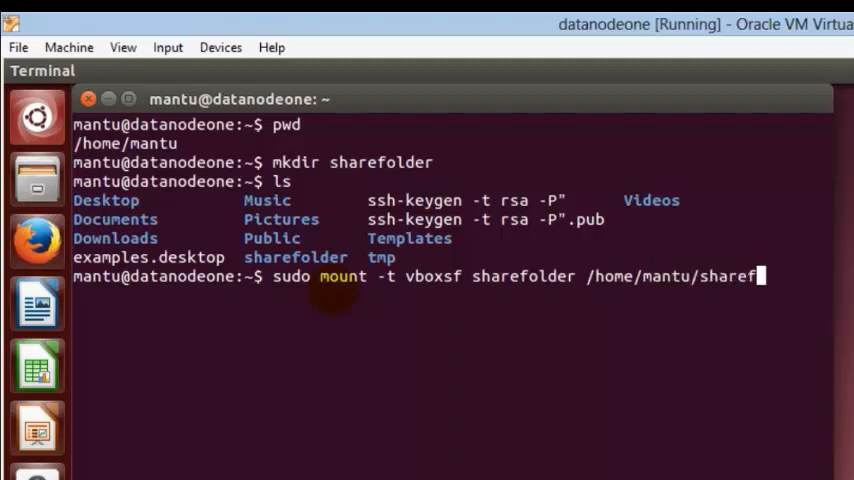
text(older)
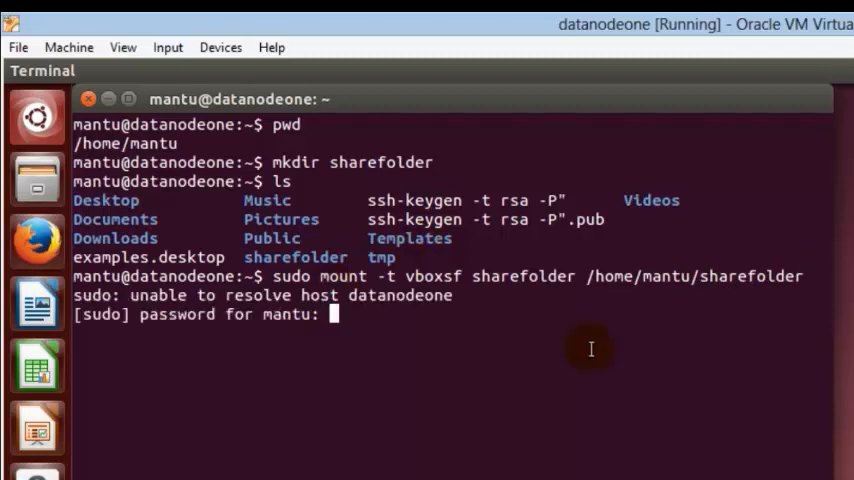
mouse_move(590, 348)
text(ls)
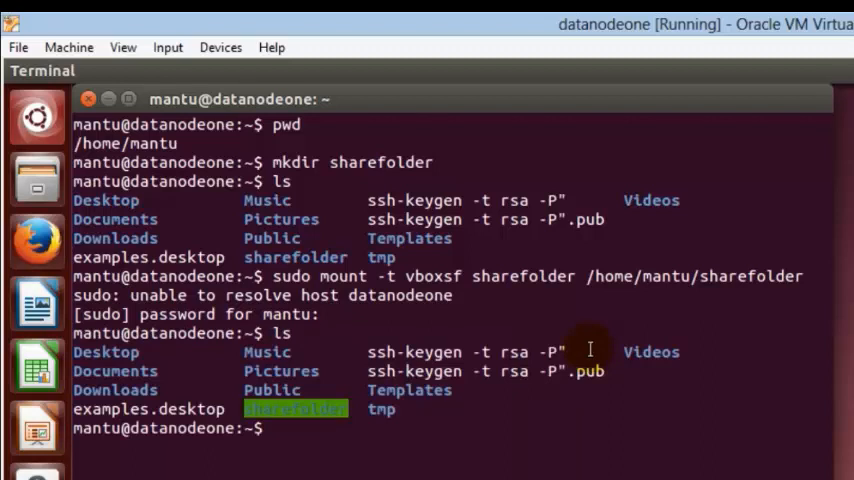
mouse_move(250, 408)
text(cd sharefolder/)
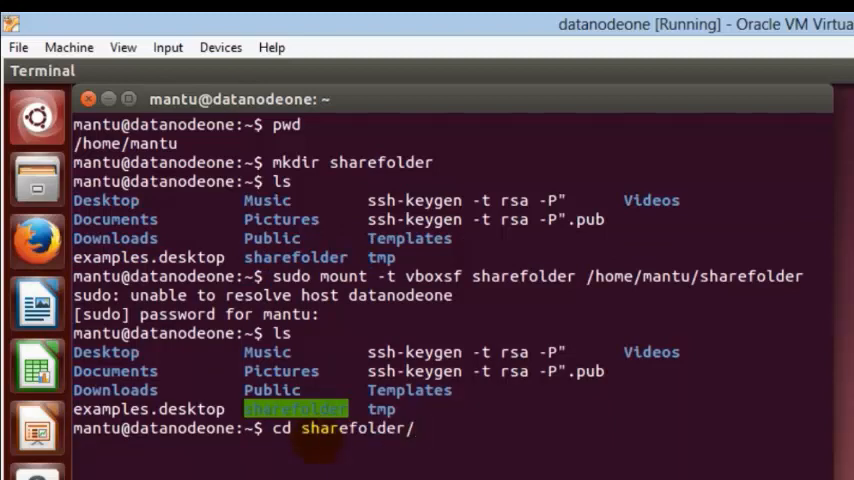
Enter the mounted sharefolder and list its shared files, hadoop-2.7.1.tar.gz and New Text Document.txt.
key(Return)
text(ls)
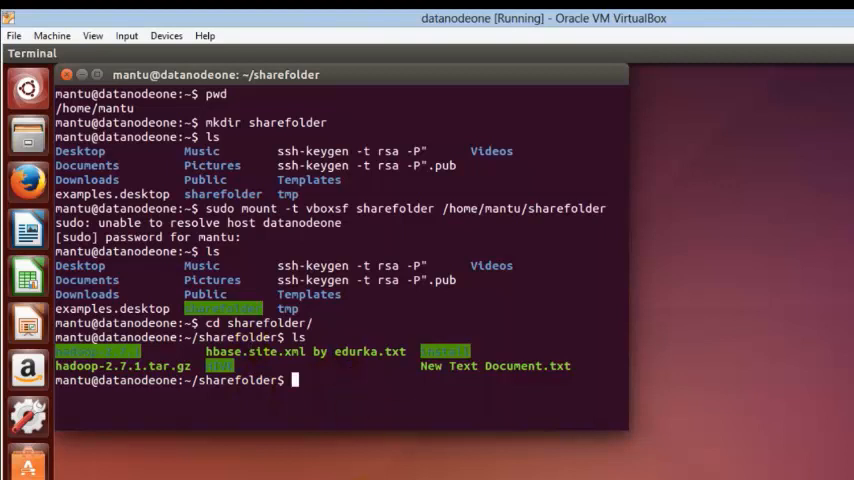
text(d)
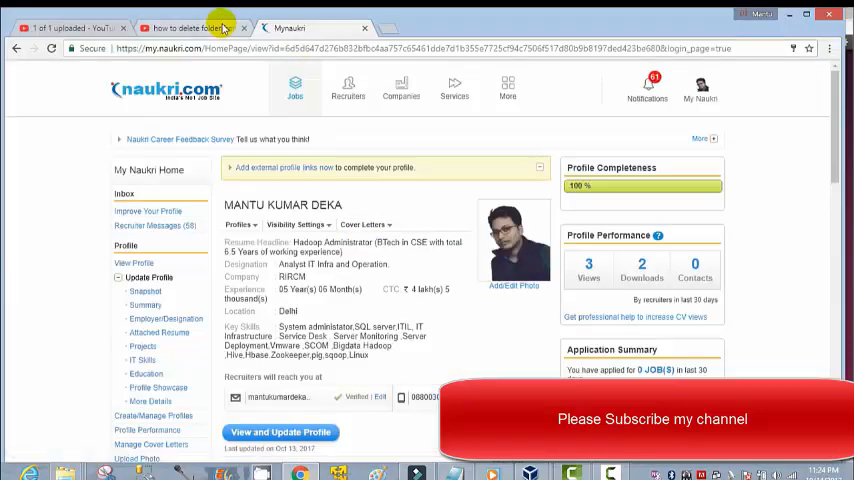
Search YouTube for 'mantu kumar deka' via the suggested channel name.
click(190, 28)
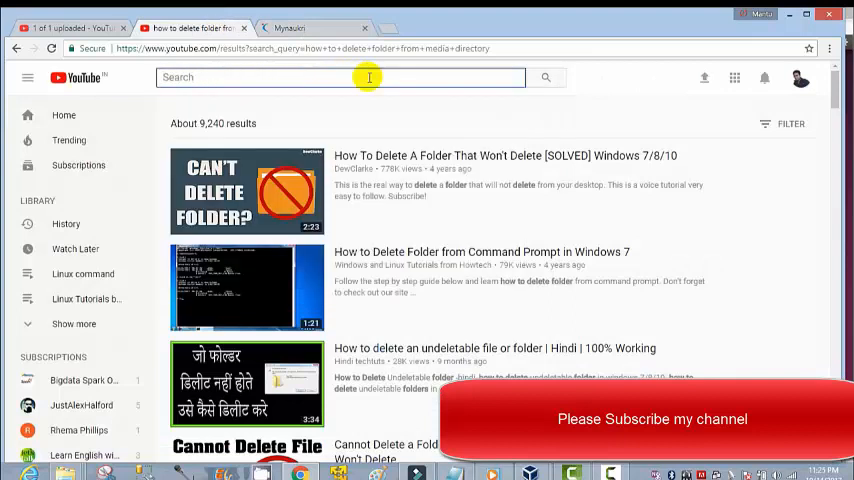
text(mantu)
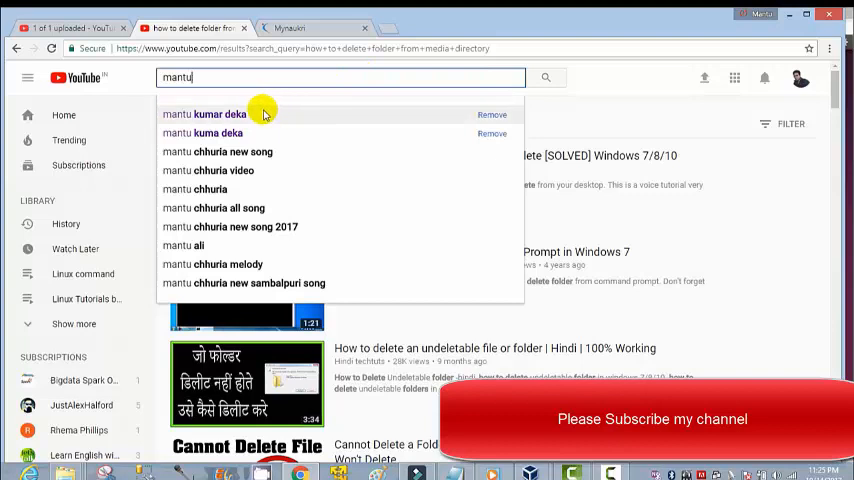
click(204, 112)
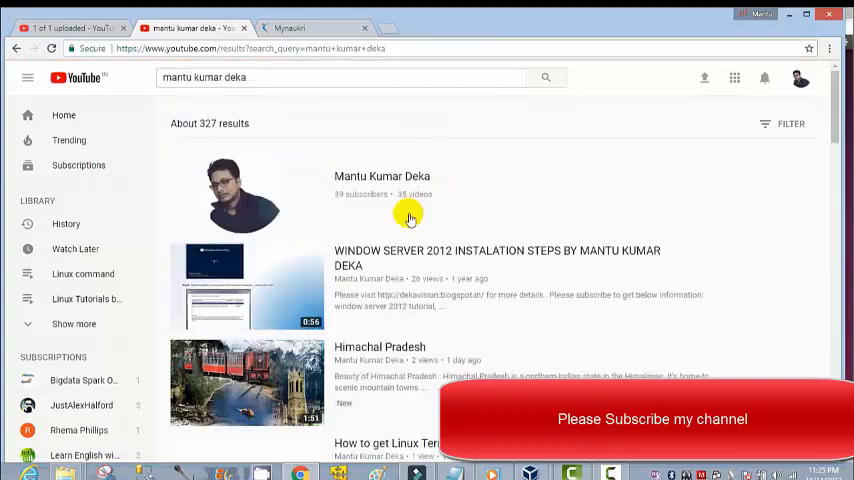